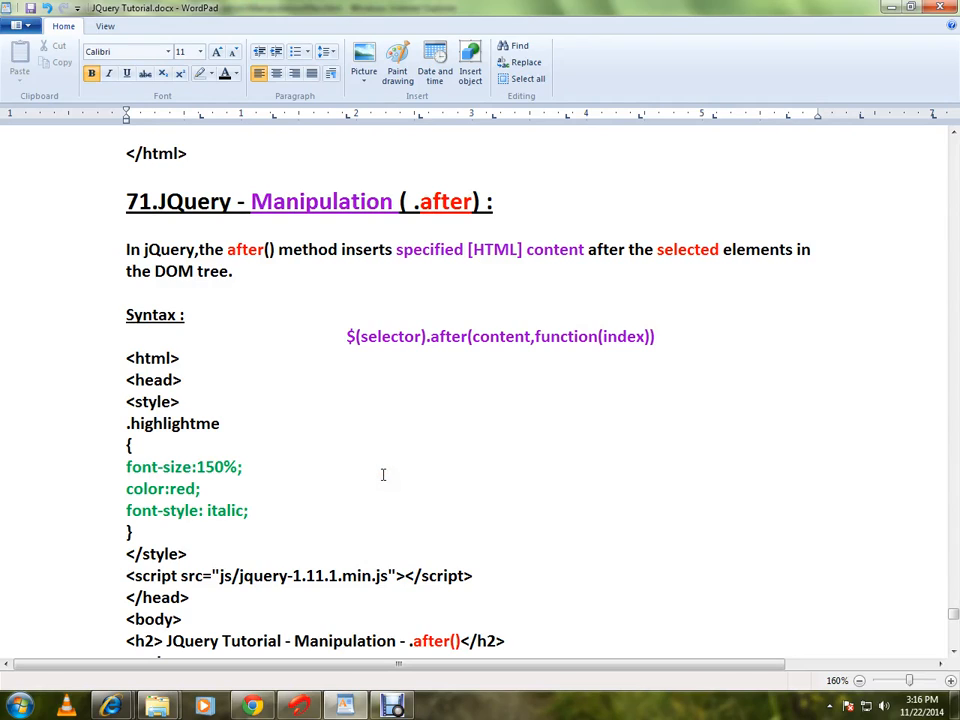
# Step: Review the .after() method description and the span lines in the example code
pyautogui.doubleClick(444, 201)
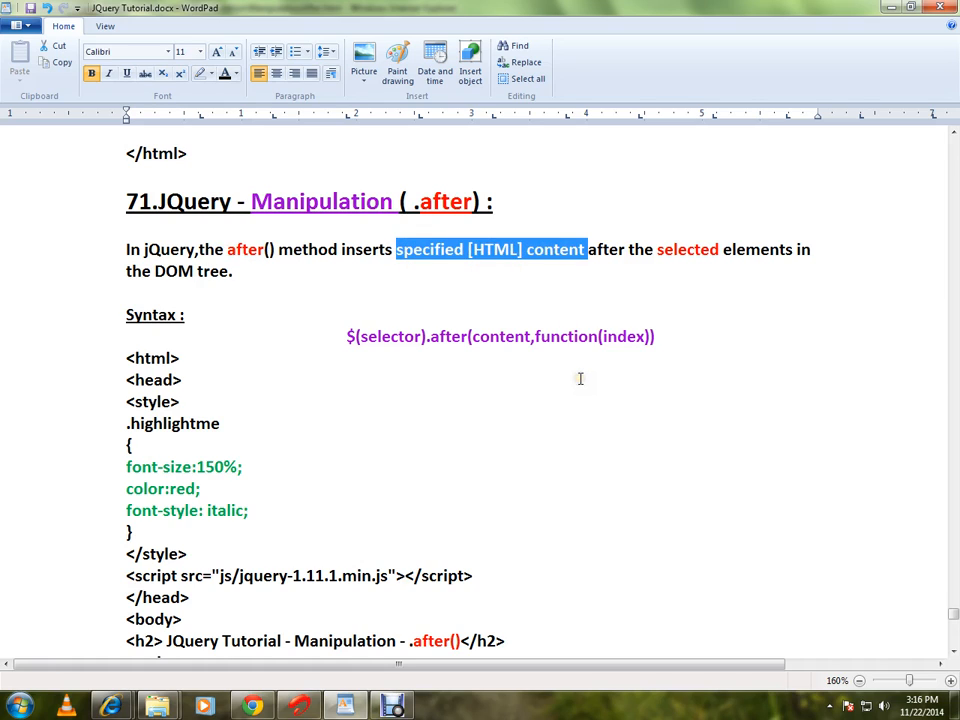
pyautogui.doubleClick(688, 249)
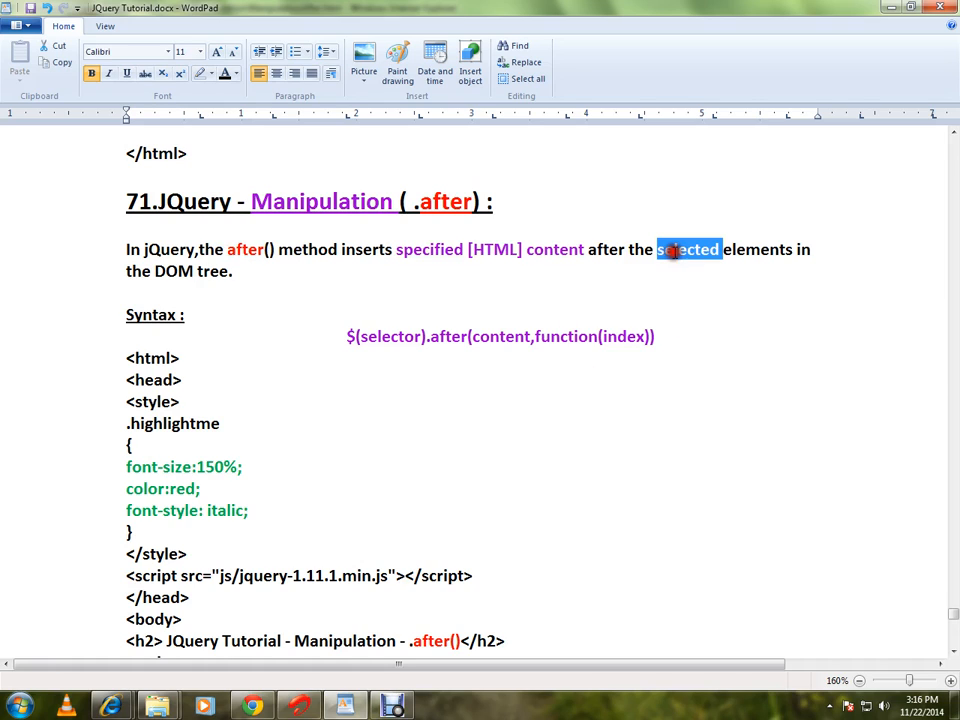
pyautogui.moveTo(682, 353)
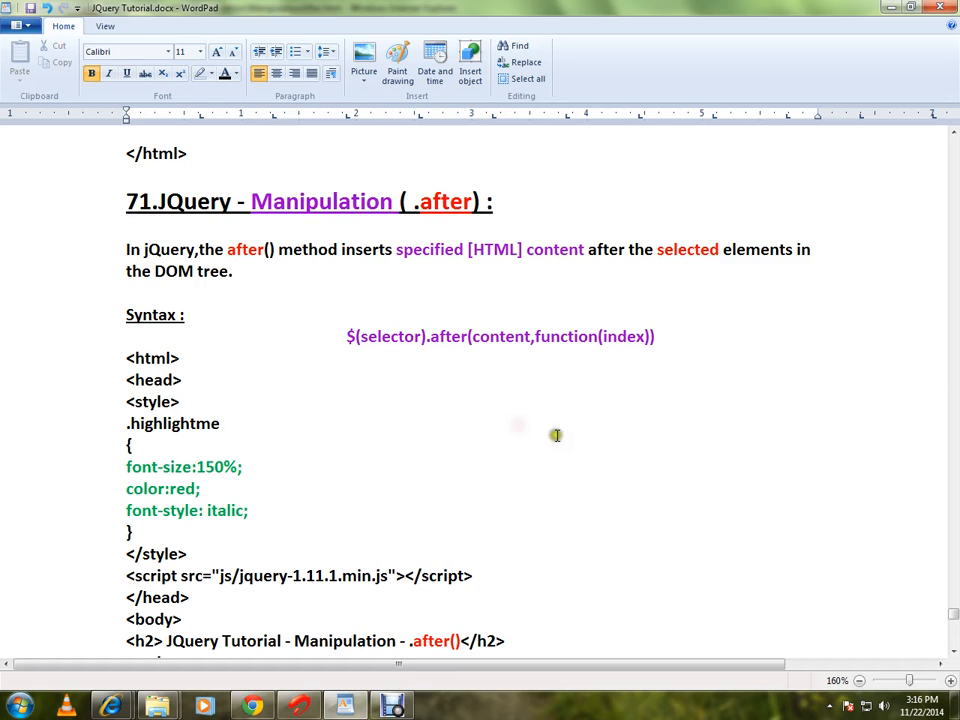
pyautogui.scroll(-3)
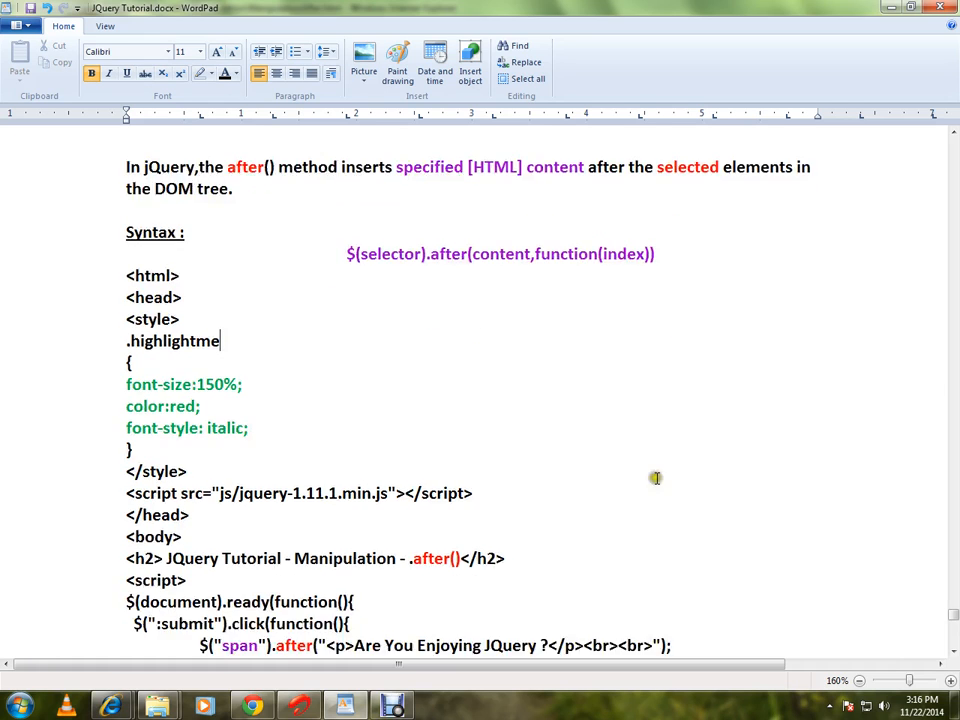
pyautogui.scroll(-3)
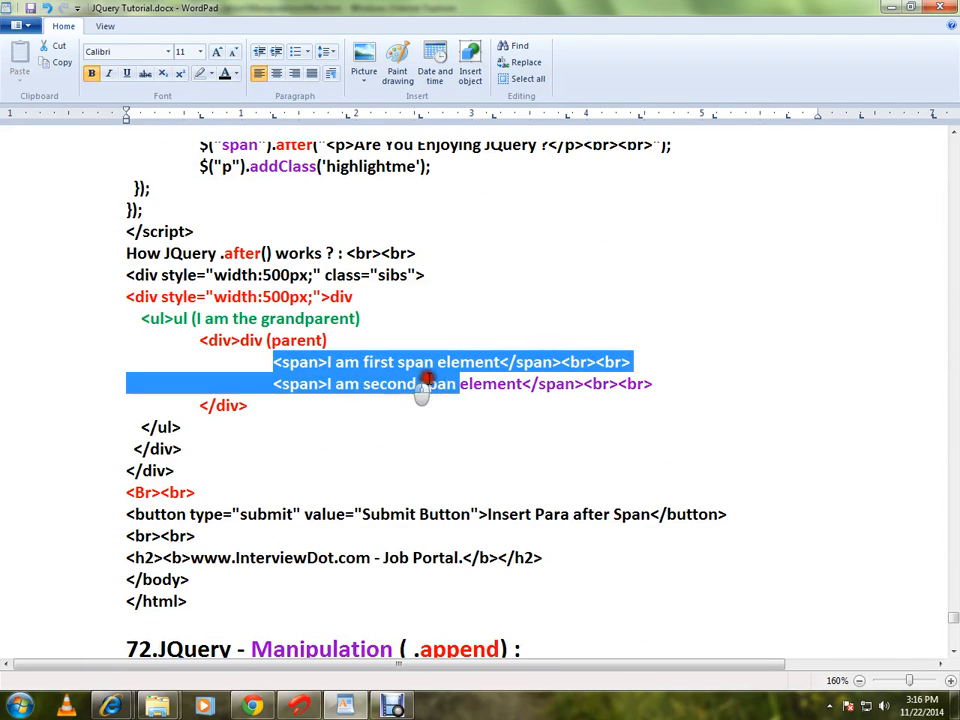
pyautogui.click(370, 362)
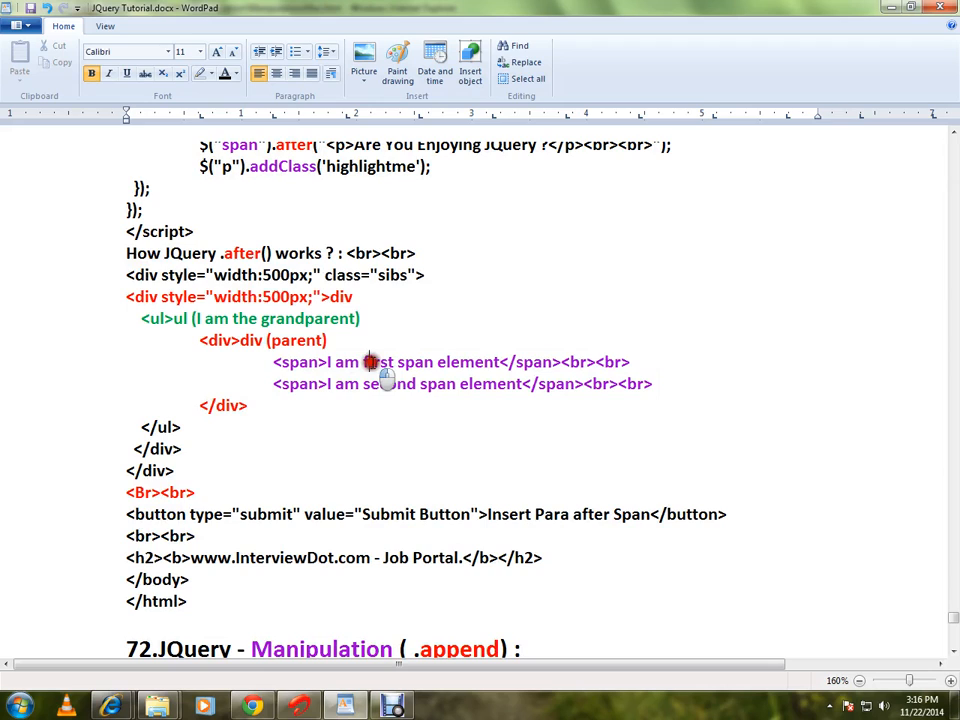
pyautogui.scroll(3)
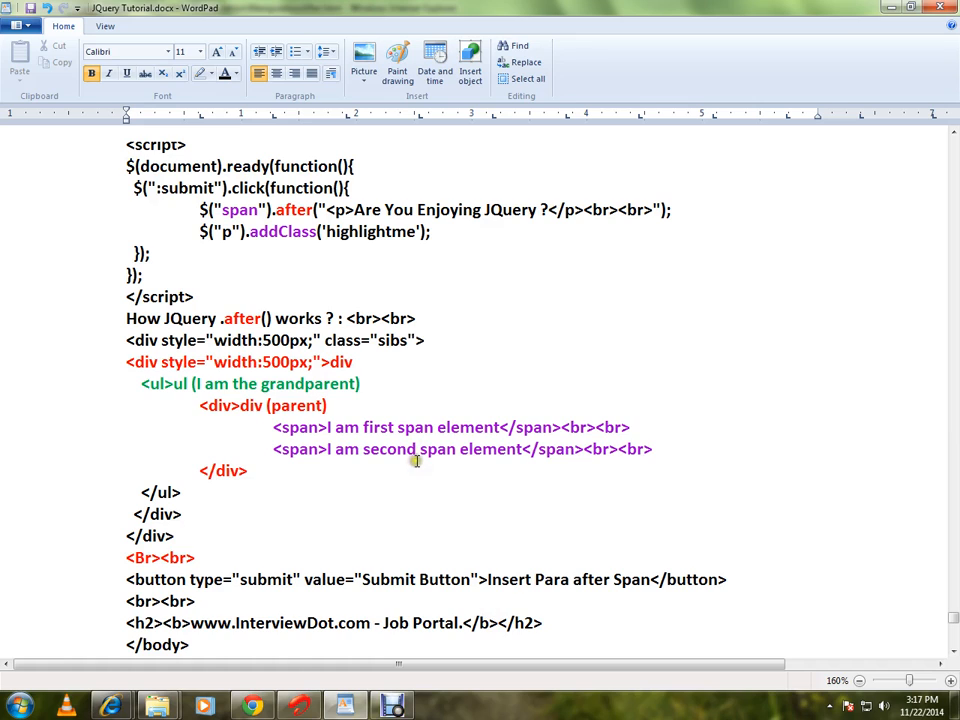
pyautogui.moveTo(635, 428)
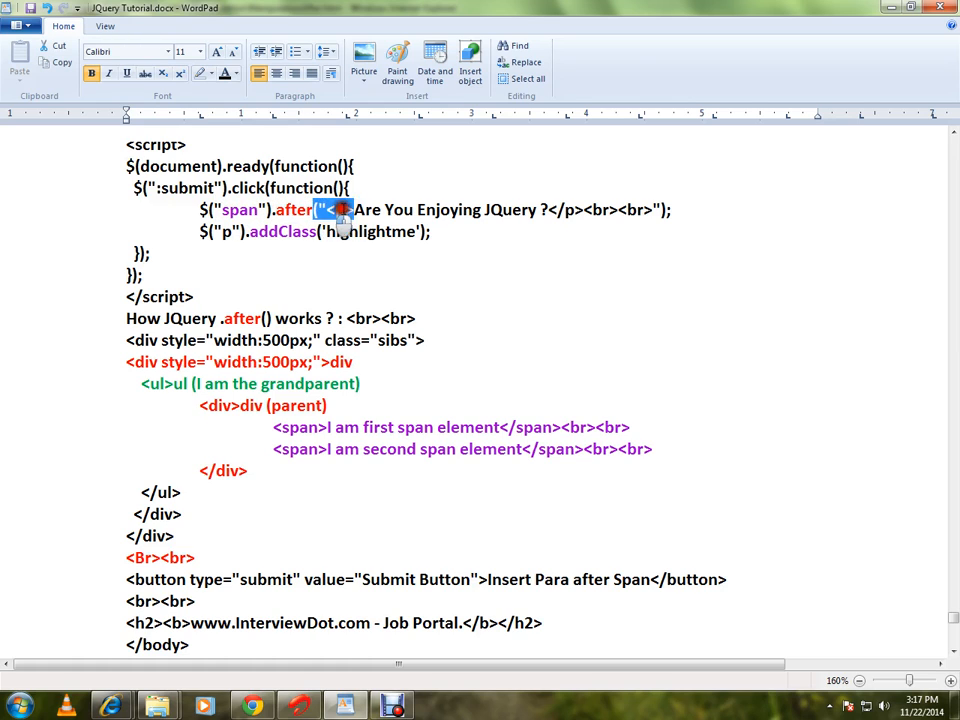
# Step: Mark the content passed to after(), then bring up ManipulationAfter.html in Internet Explorer
pyautogui.moveTo(320, 209); pyautogui.dragTo(660, 209)
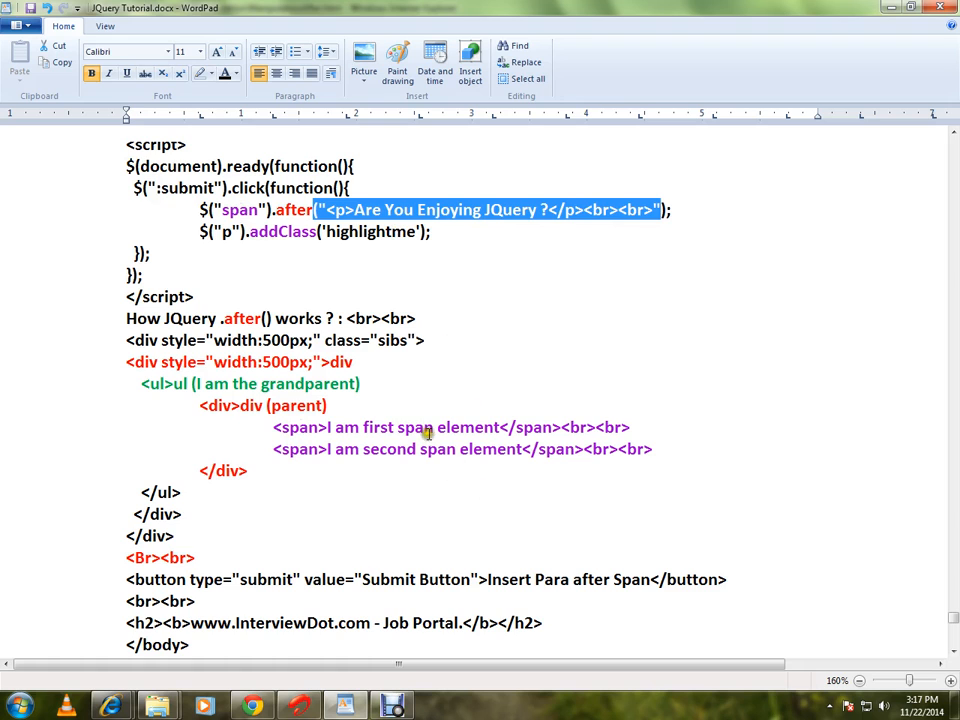
pyautogui.scroll(3)
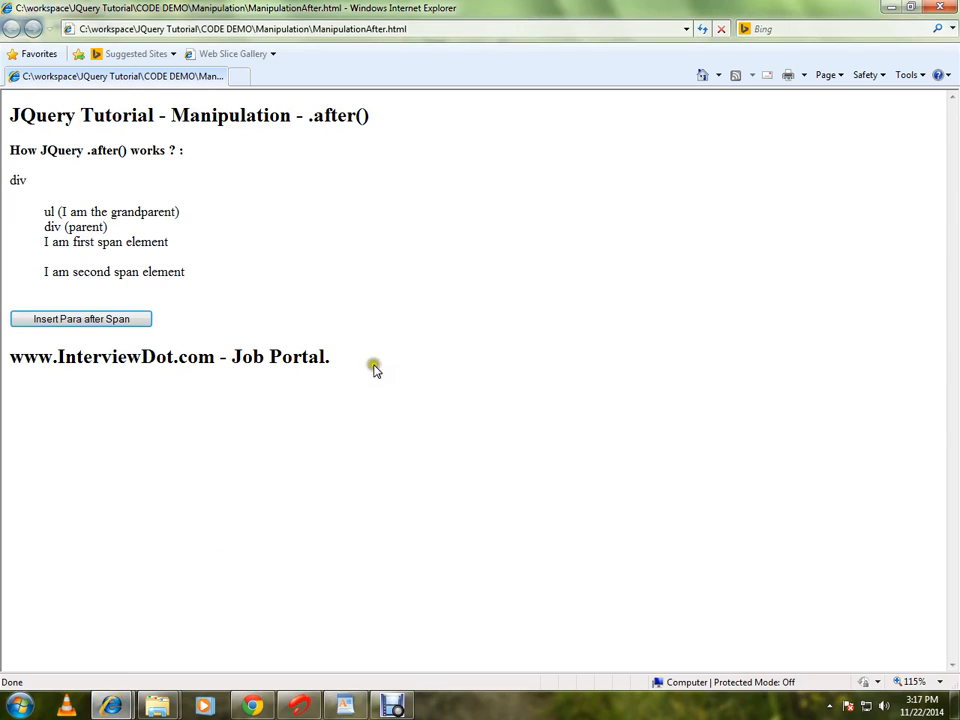
# Step: Use 'Insert Para after Span' twice so two red paragraphs follow each span element
pyautogui.doubleClick(106, 242)
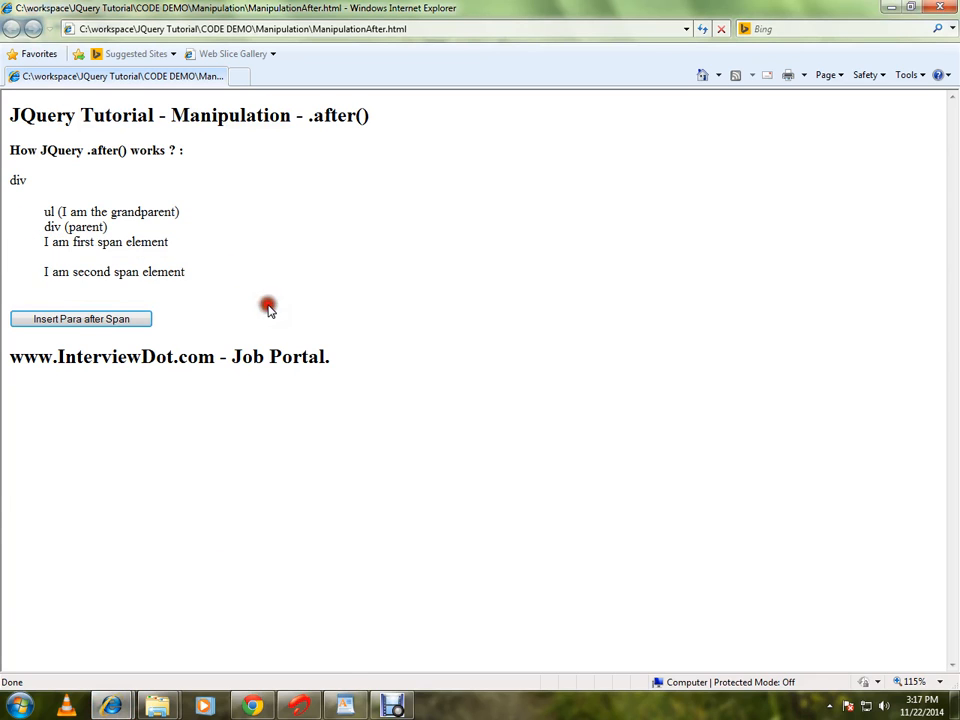
pyautogui.click(80, 318)
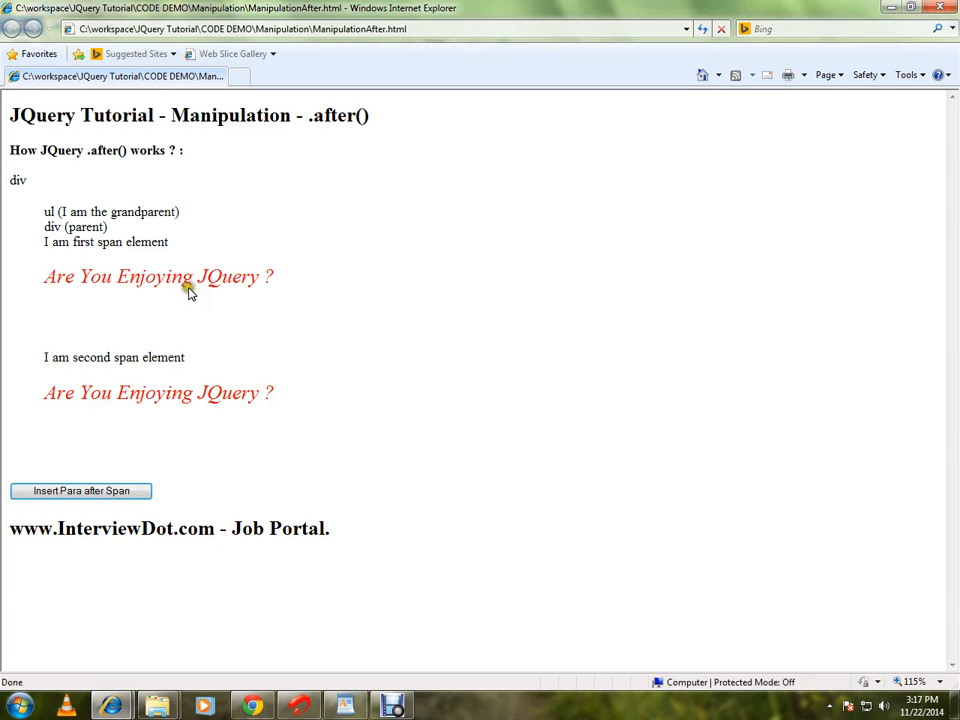
pyautogui.moveTo(365, 617)
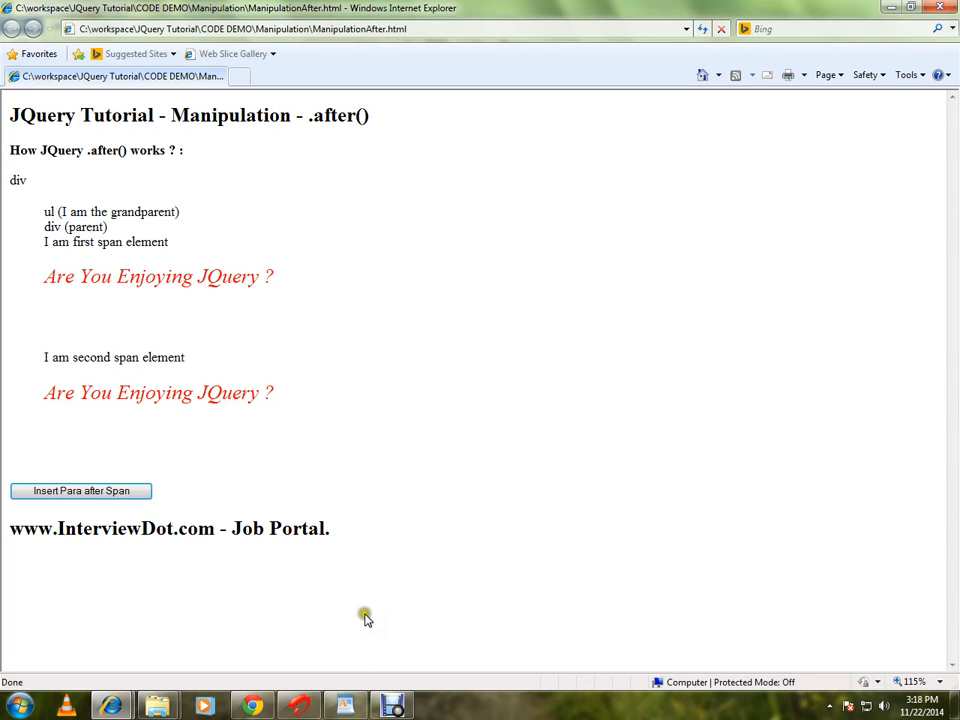
pyautogui.moveTo(147, 571)
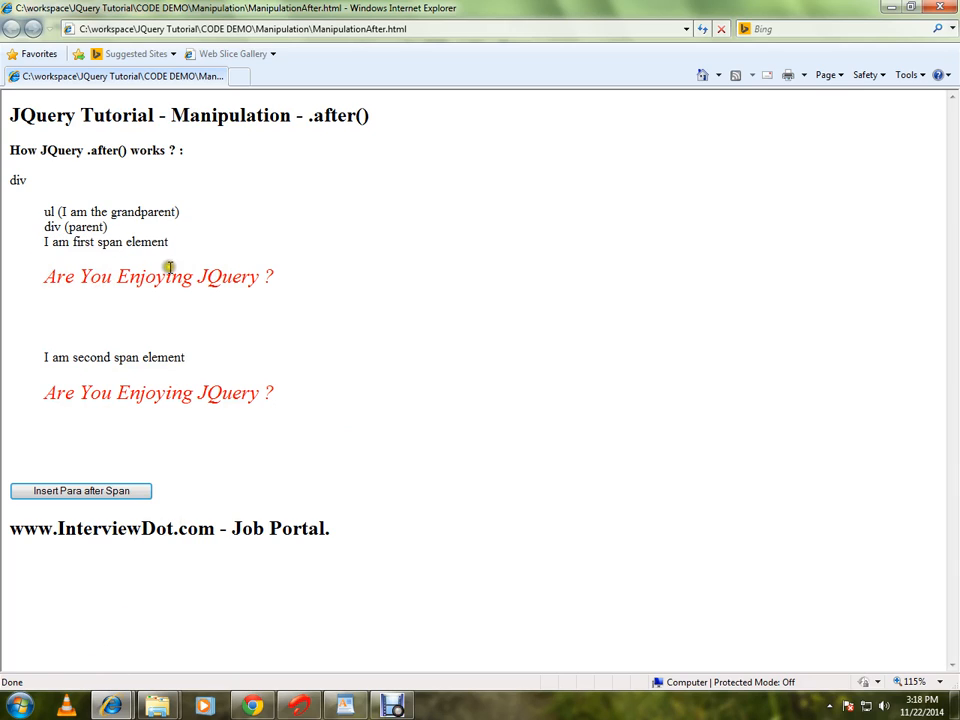
pyautogui.click(81, 490)
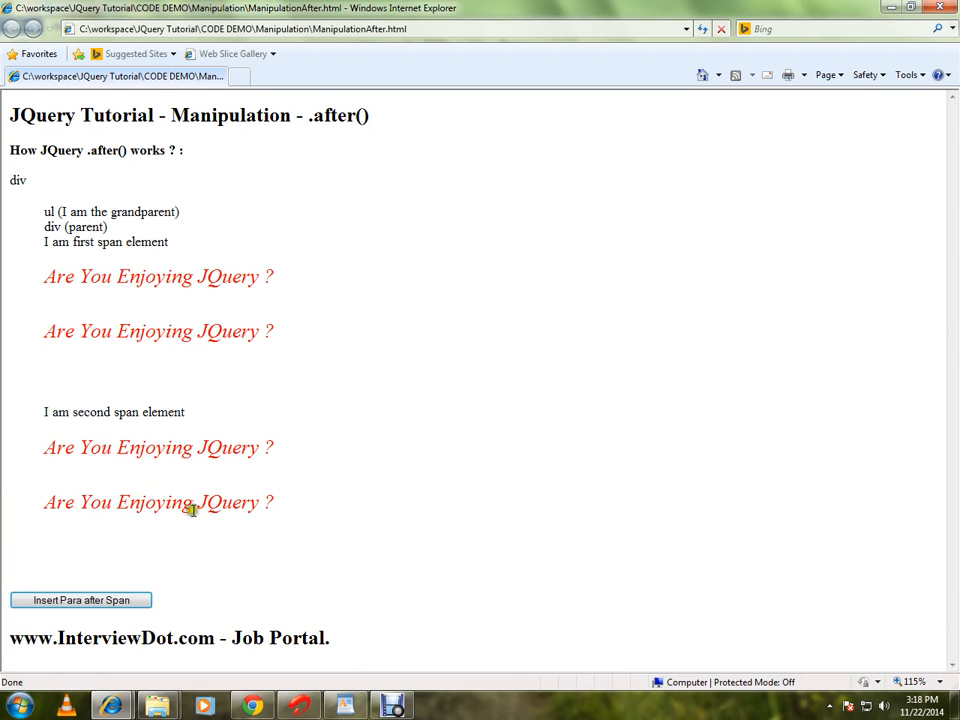
pyautogui.moveTo(145, 318)
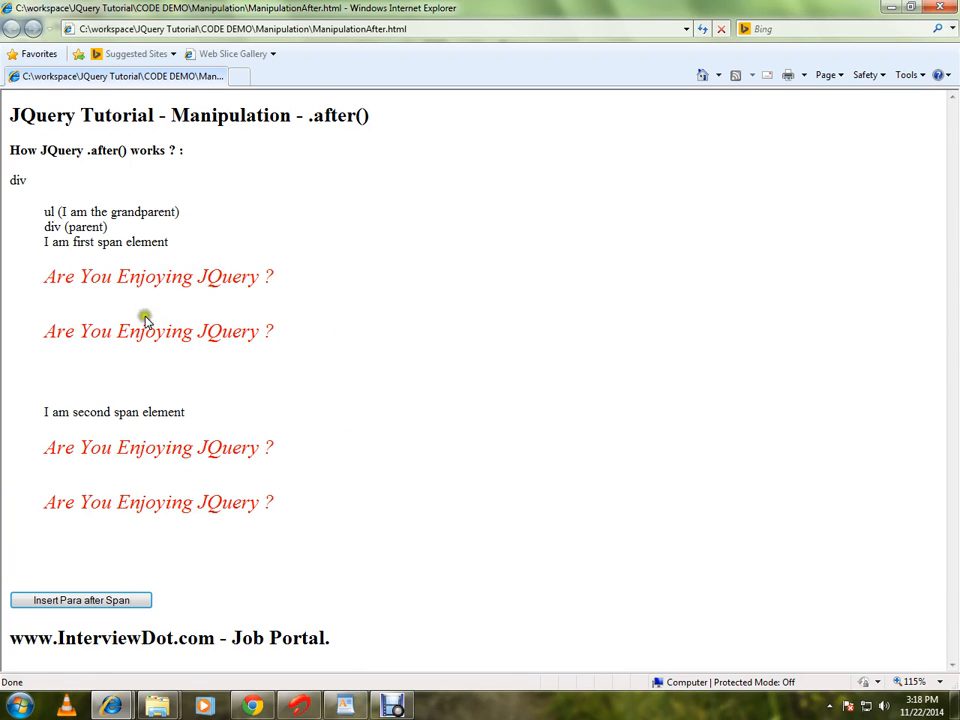
# Step: Inspect the span selector in the F12 developer tools source, then return to the WordPad tutorial
pyautogui.press('F12')
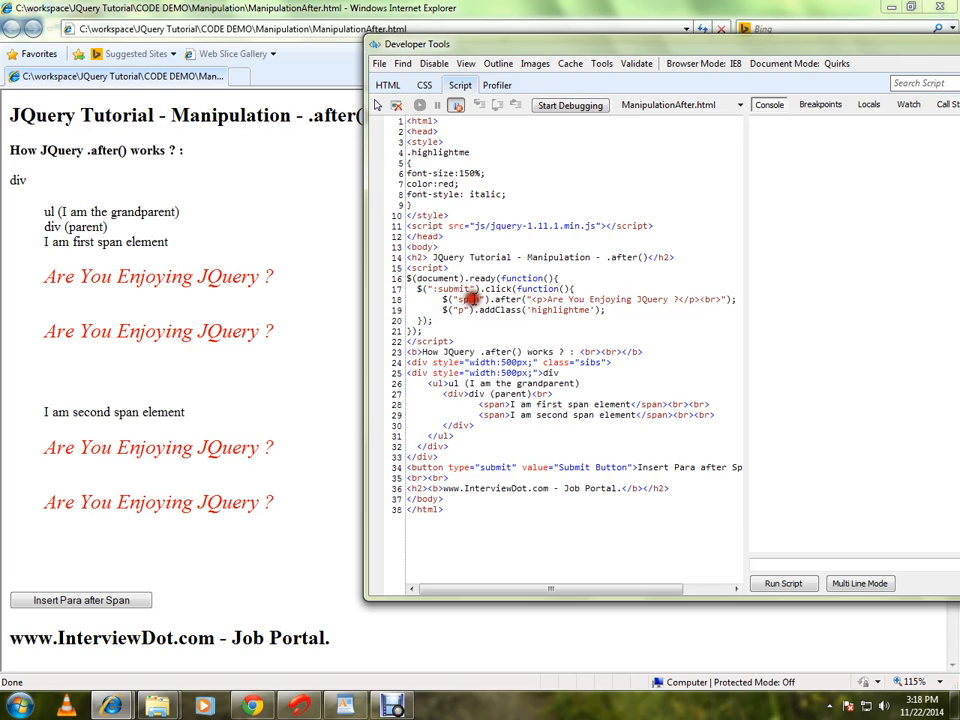
pyautogui.doubleClick(465, 299)
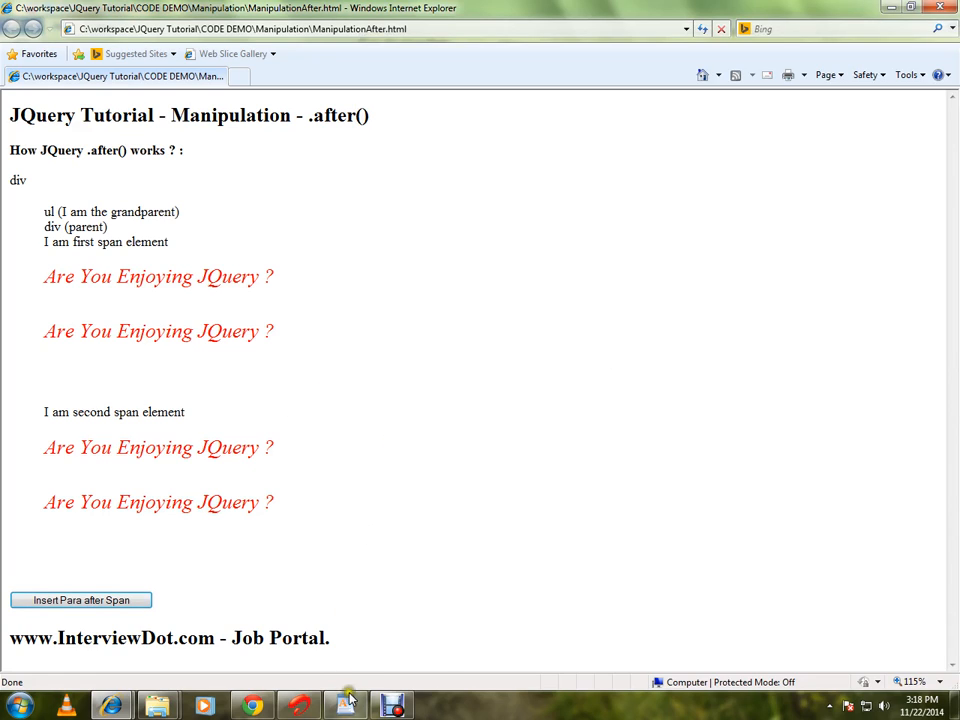
pyautogui.click(345, 705)
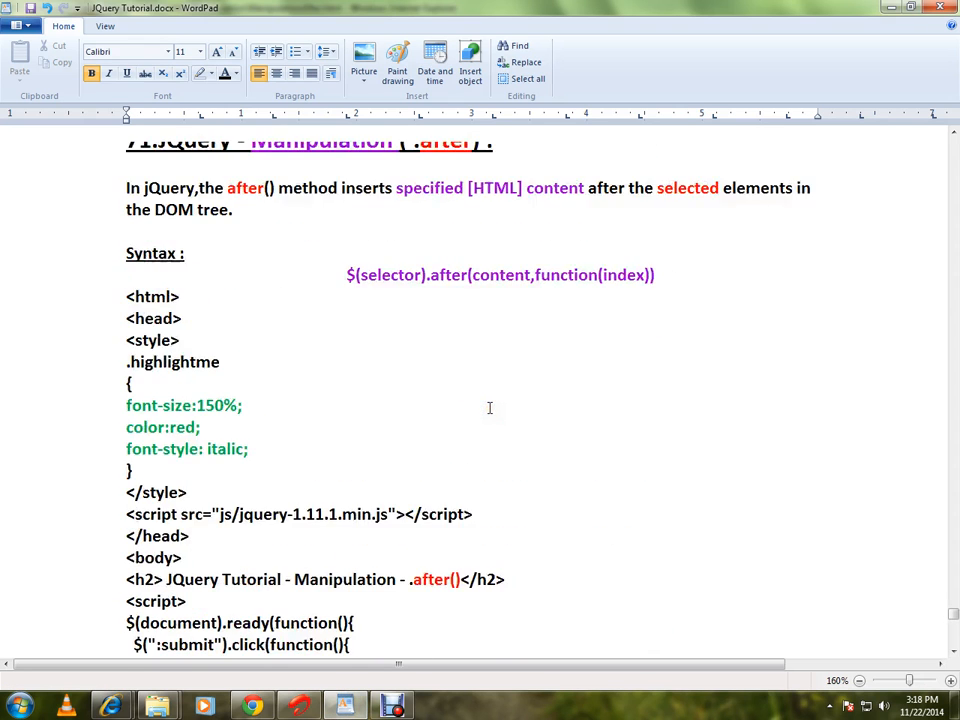
pyautogui.scroll(3)
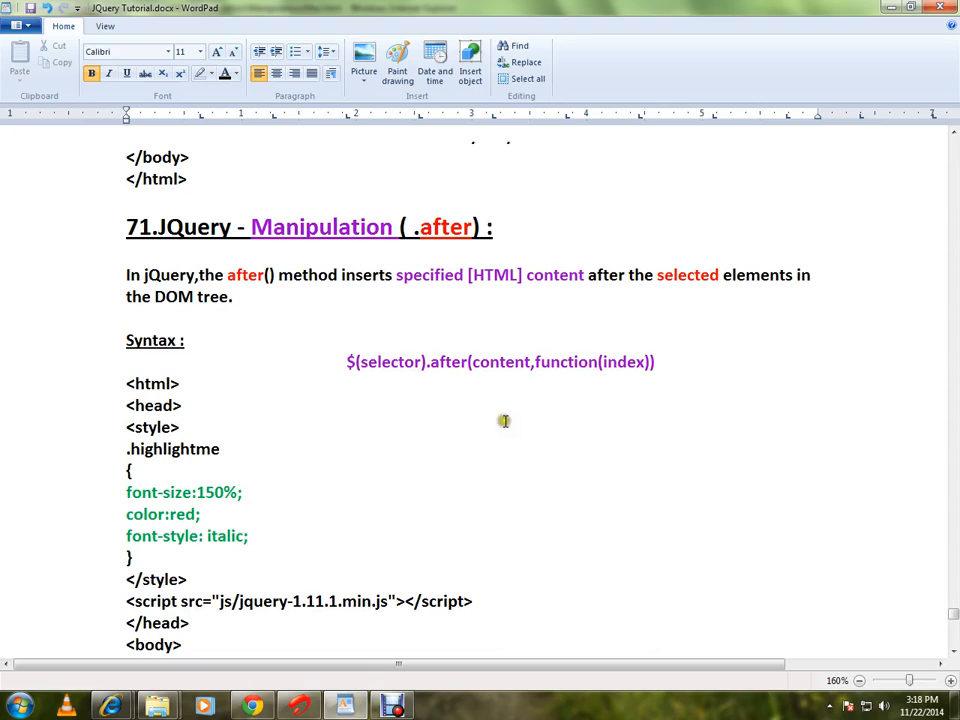